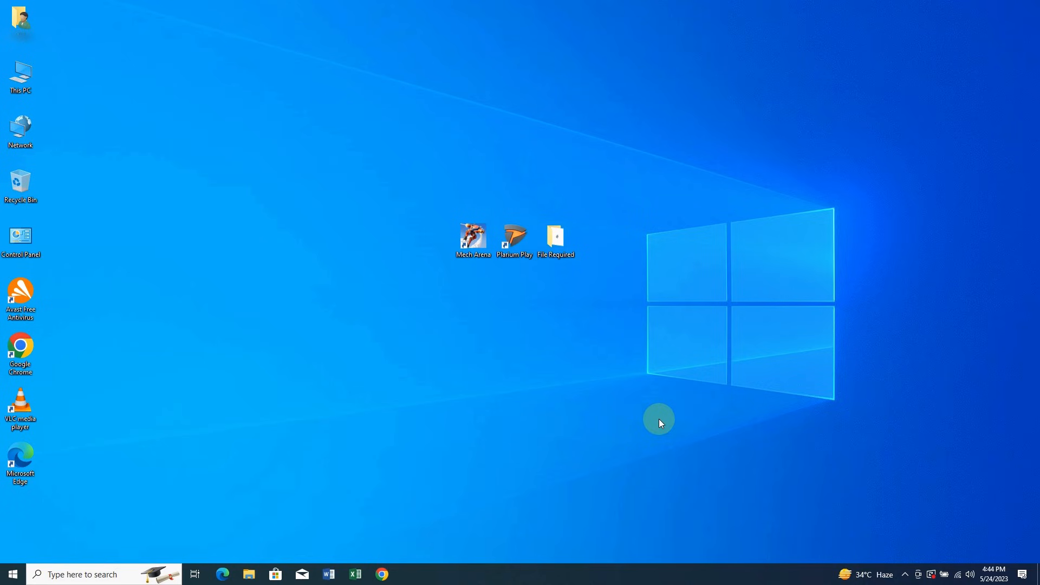
Launch Plarium Play from its desktop shortcut and close the launcher window again.
left_click(514, 239)
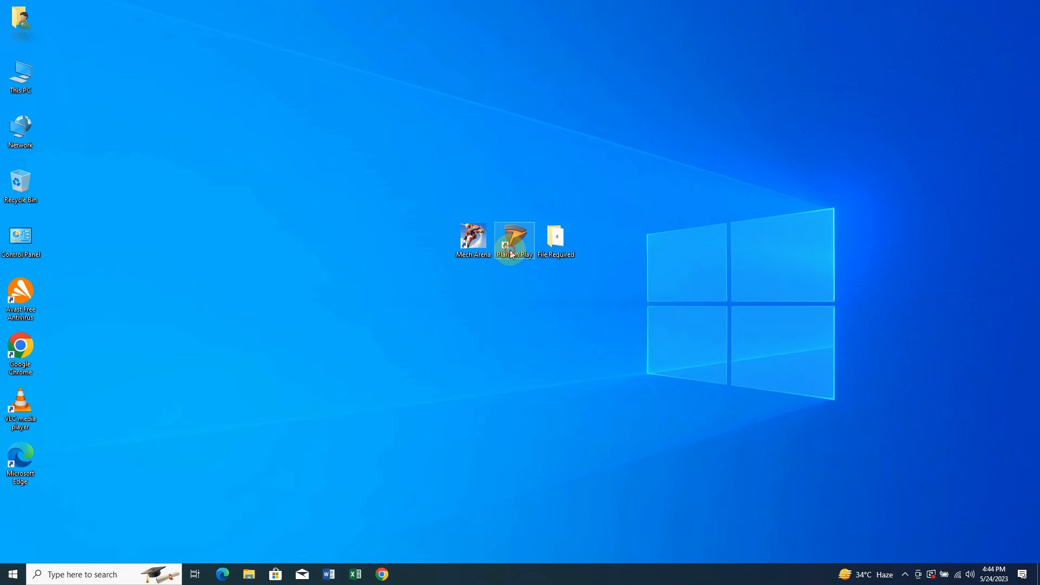
mouse_move(514, 241)
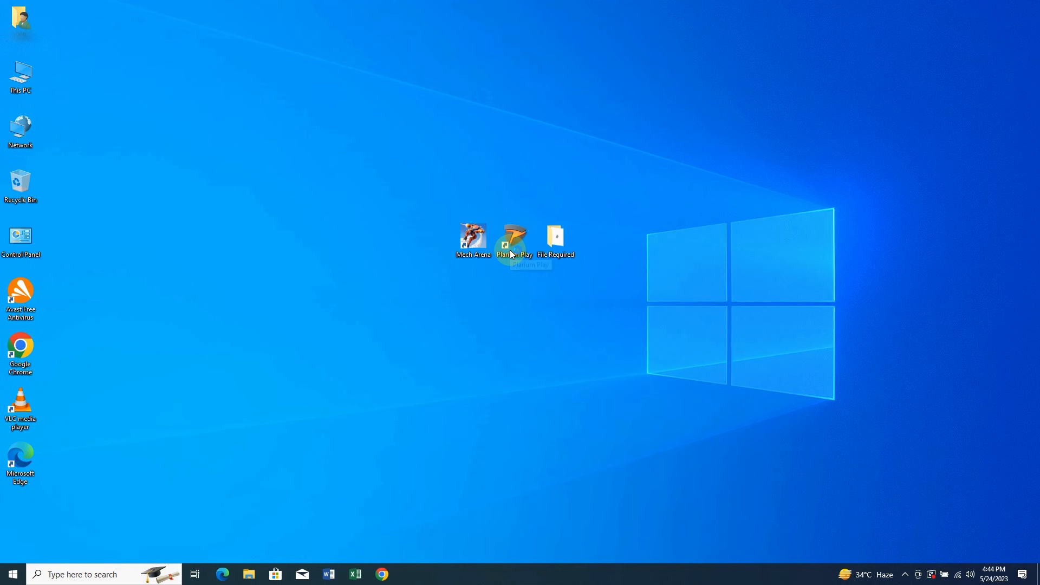
double_click(514, 239)
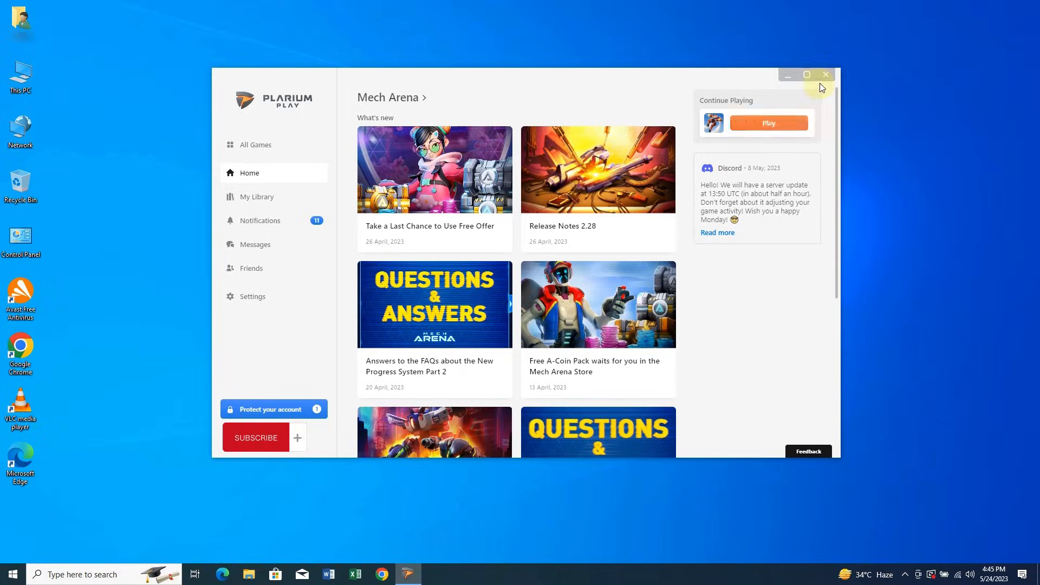
left_click(826, 75)
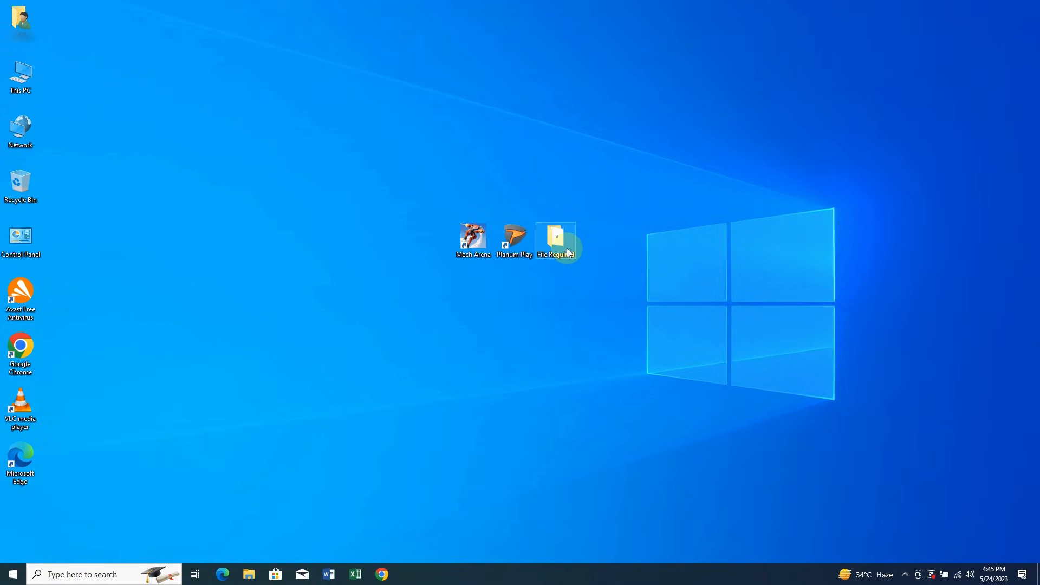
Run the VC_redist.x64 installer from the File Required folder.
double_click(556, 239)
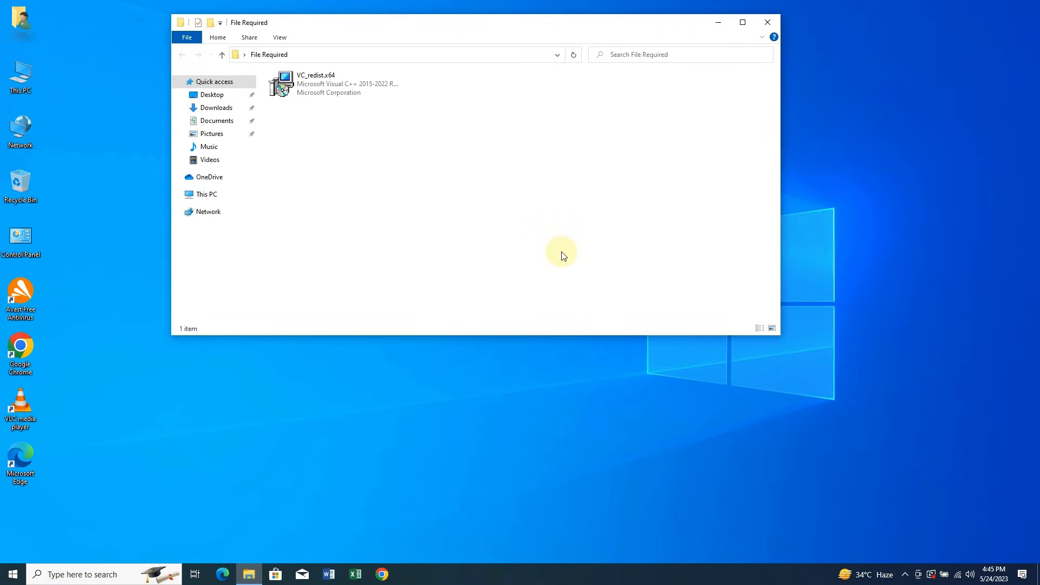
left_click(322, 84)
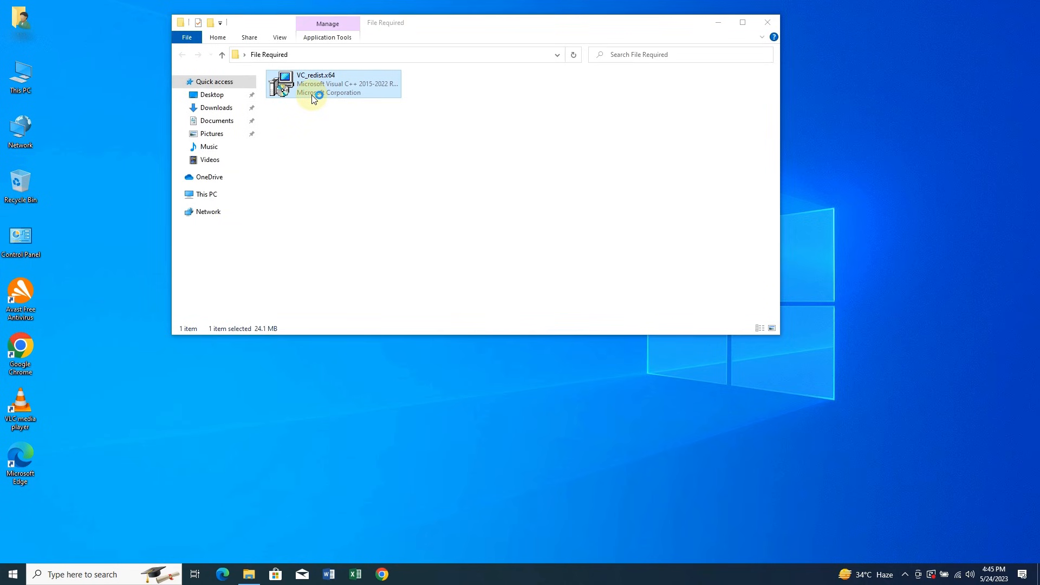
double_click(312, 84)
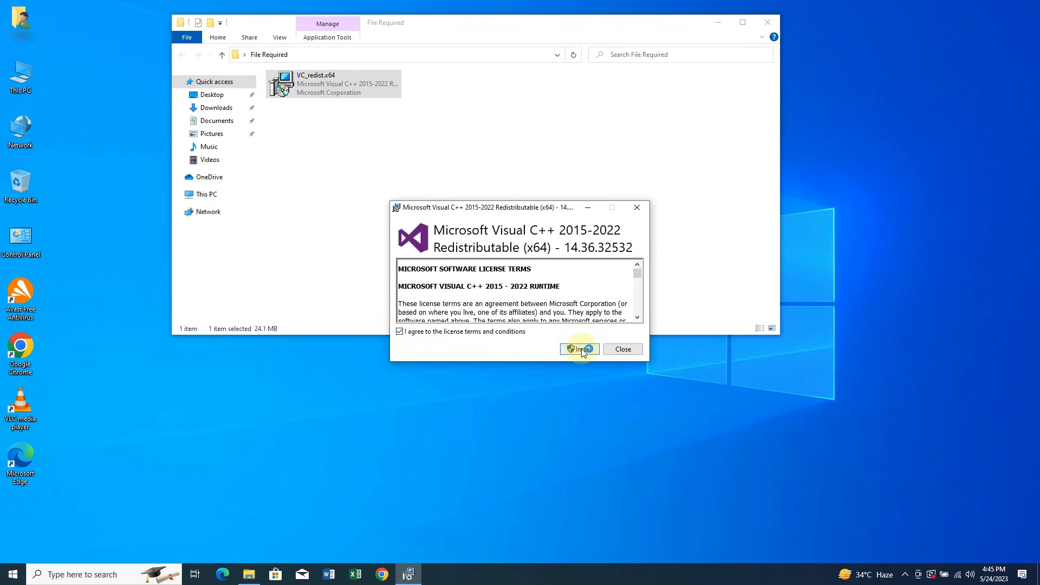
Install the Visual C++ 2015-2022 x64 redistributable with license terms accepted, then close setup.
left_click(579, 349)
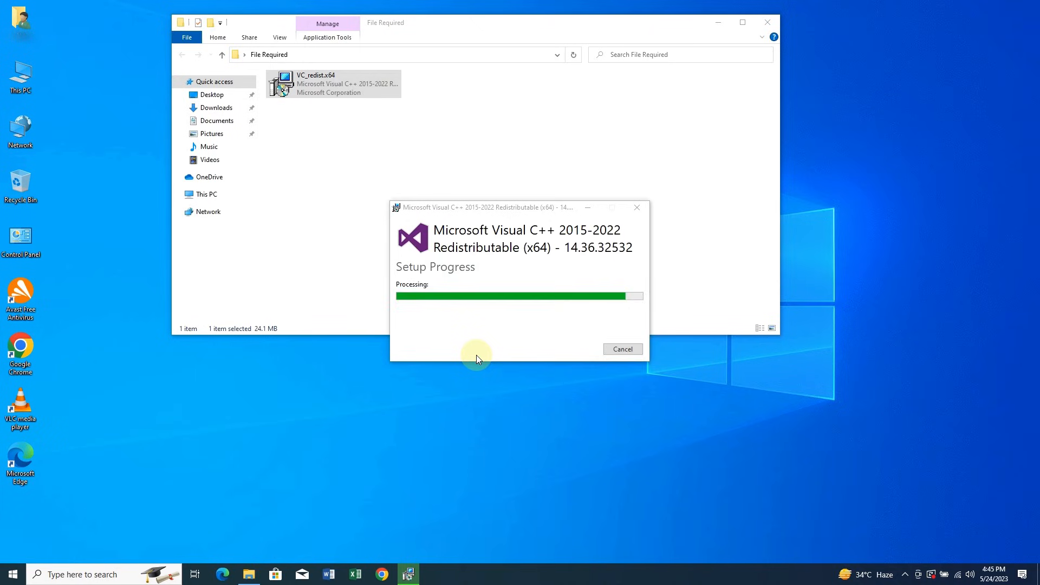
left_click(622, 349)
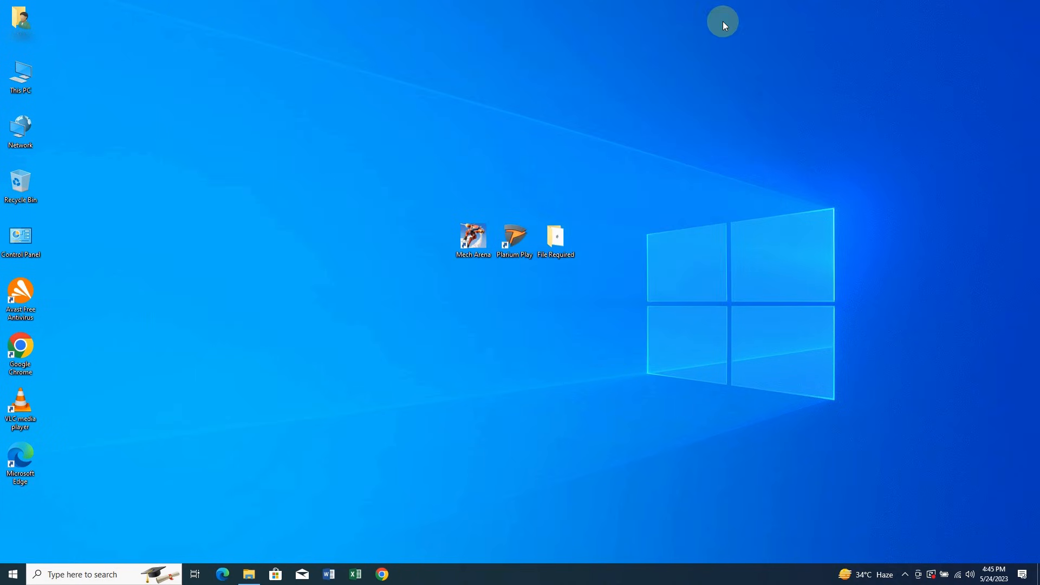
Reopen Plarium Play and launch Mech Arena from its Continue Playing entry.
left_click(514, 239)
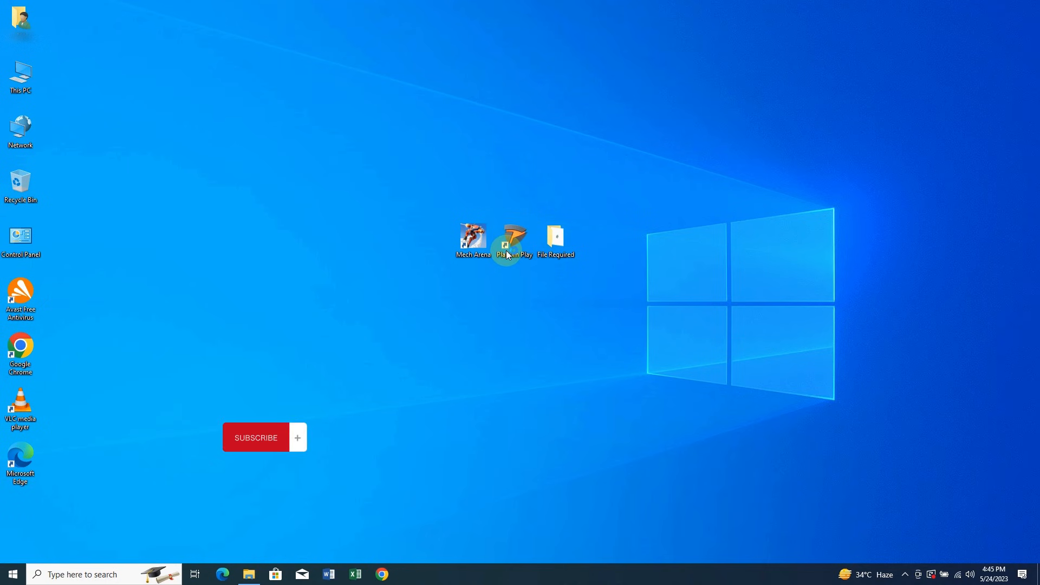
double_click(513, 240)
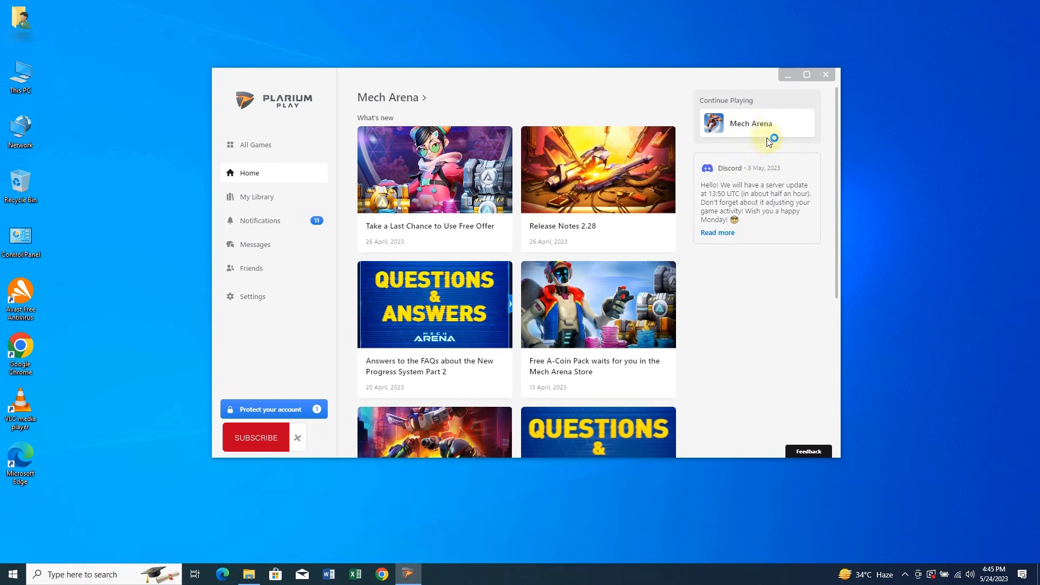
mouse_move(768, 124)
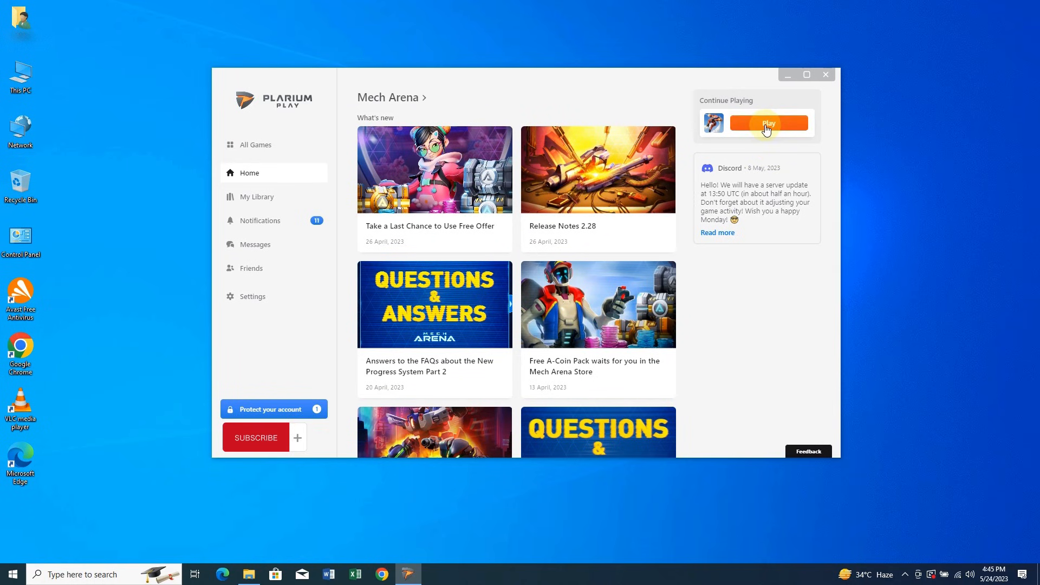
left_click(768, 124)
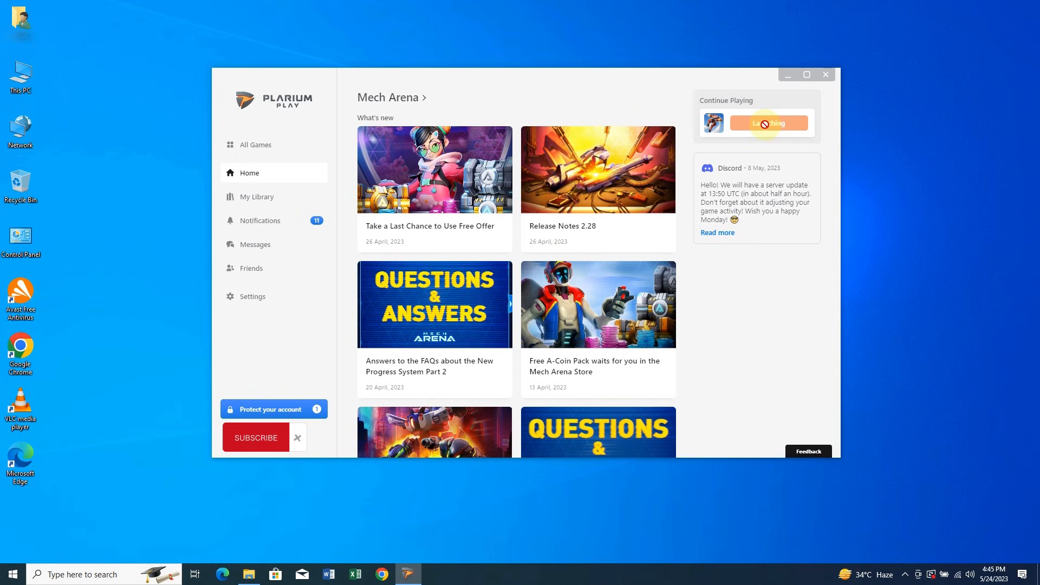